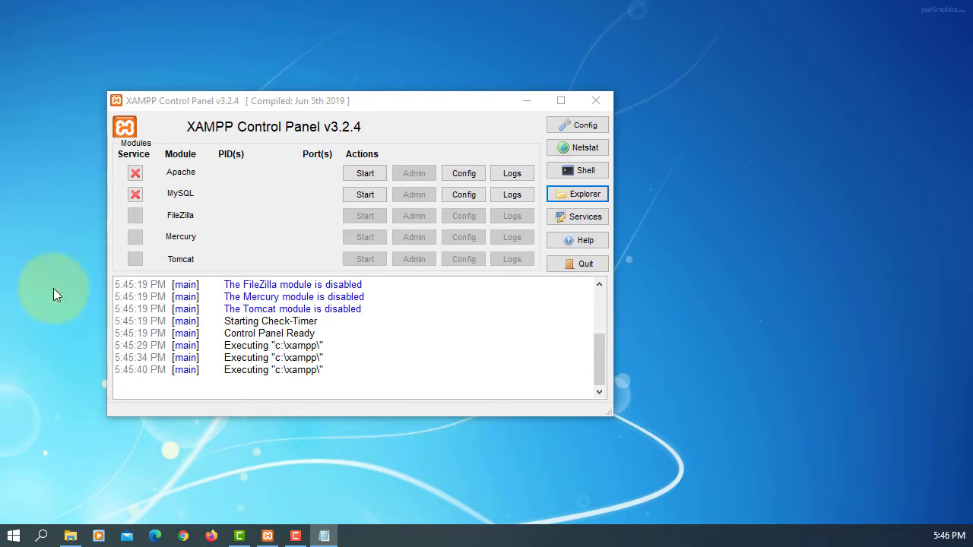
pyautogui.moveTo(364, 195)
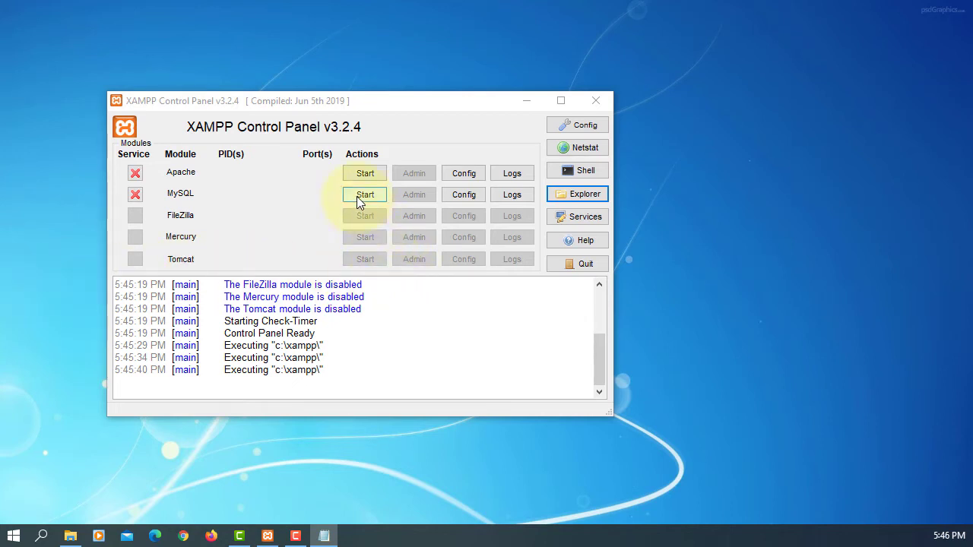
# Start MySQL from the Control Panel and see it stop with an unexpected-shutdown error
pyautogui.click(365, 194)
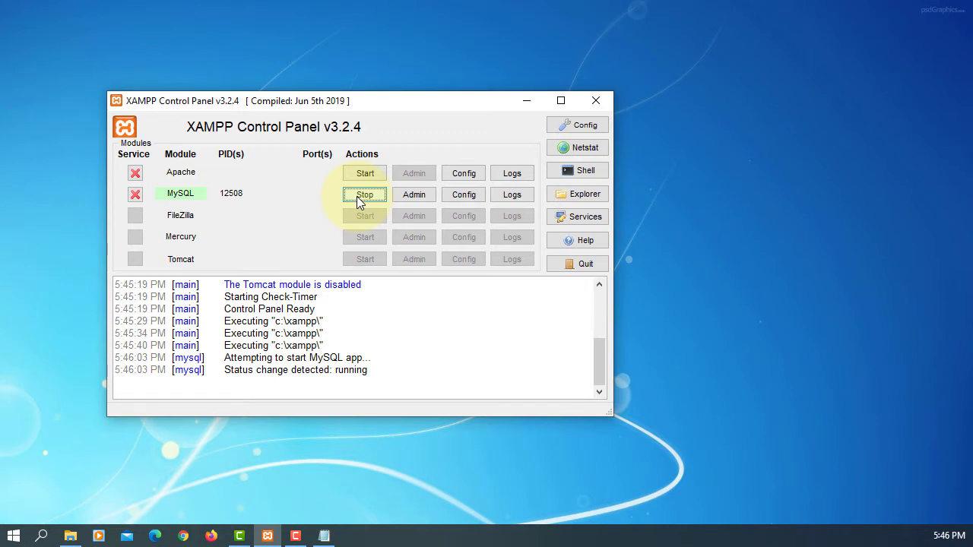
pyautogui.click(365, 195)
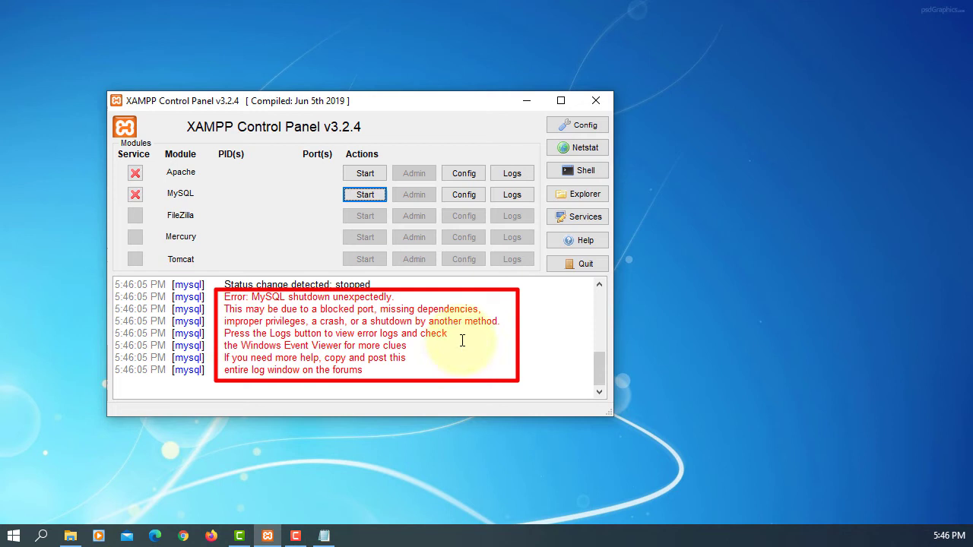
pyautogui.moveTo(351, 384)
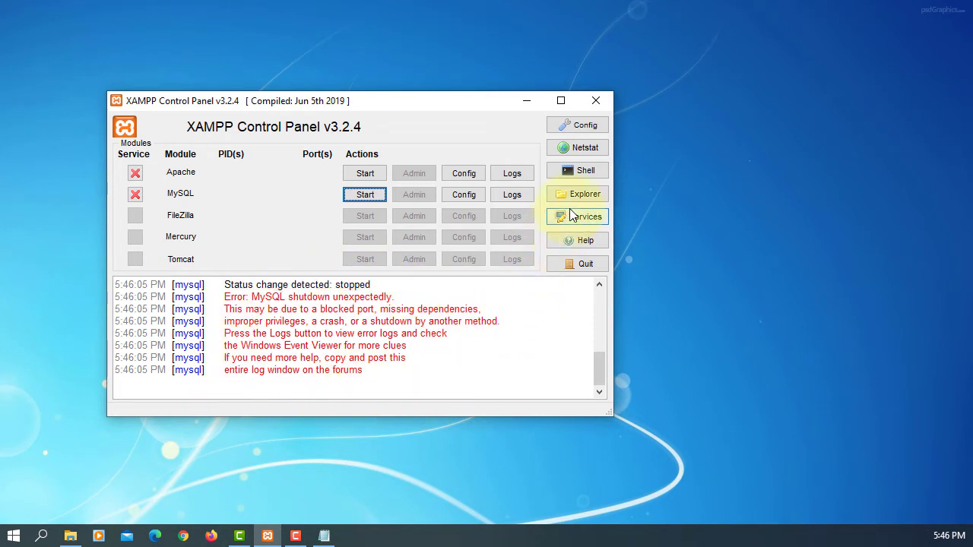
# In xampp\mysql, rename the data folder to data_old and create a new empty data folder
pyautogui.click(585, 194)
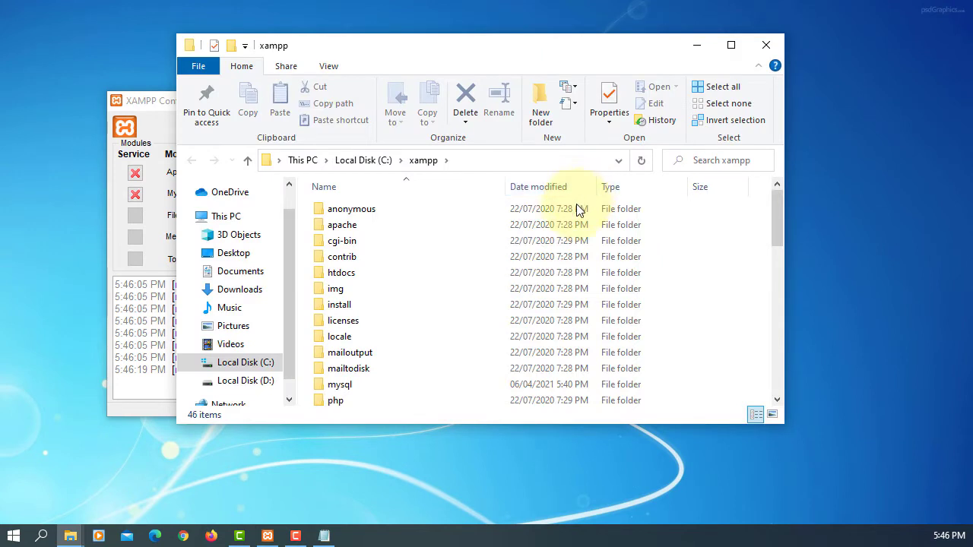
pyautogui.doubleClick(340, 384)
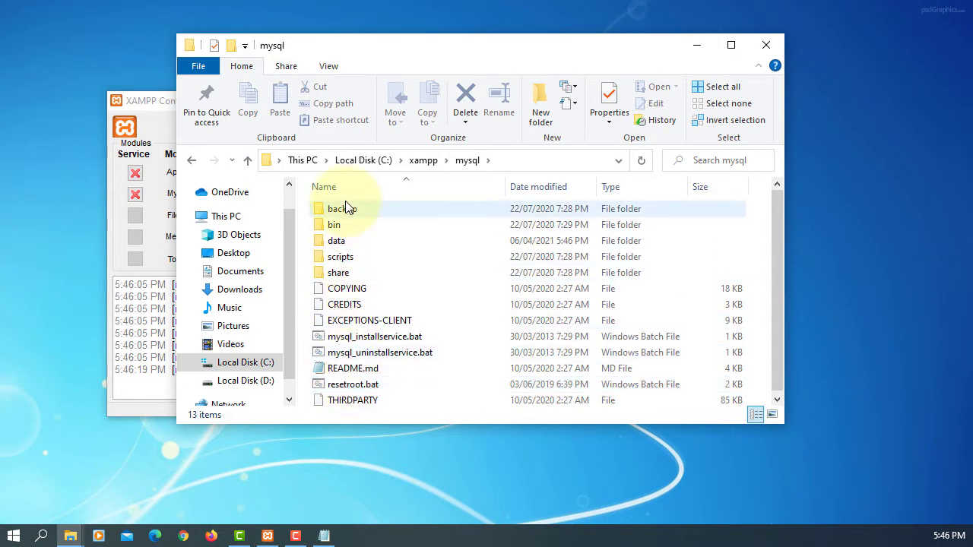
pyautogui.moveTo(339, 208)
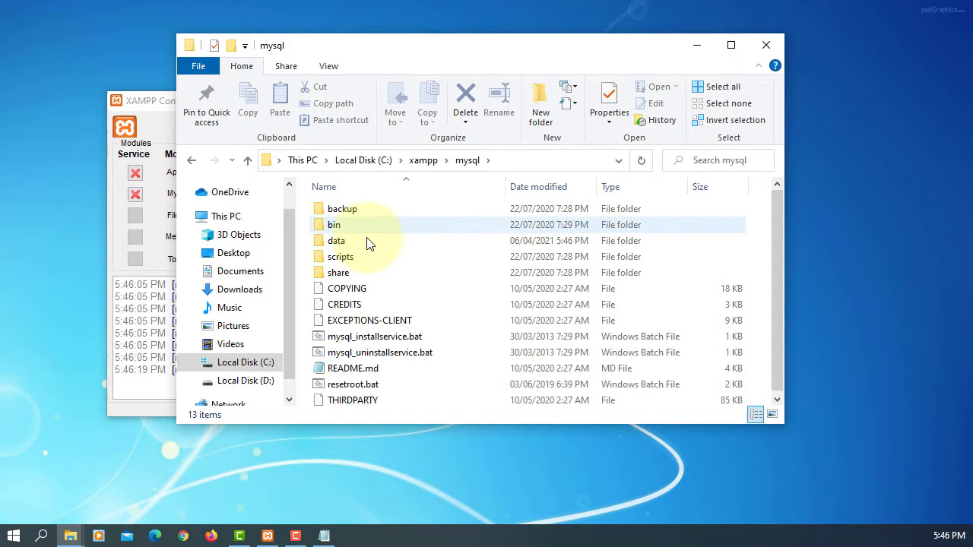
pyautogui.click(337, 241)
pyautogui.write('_old')
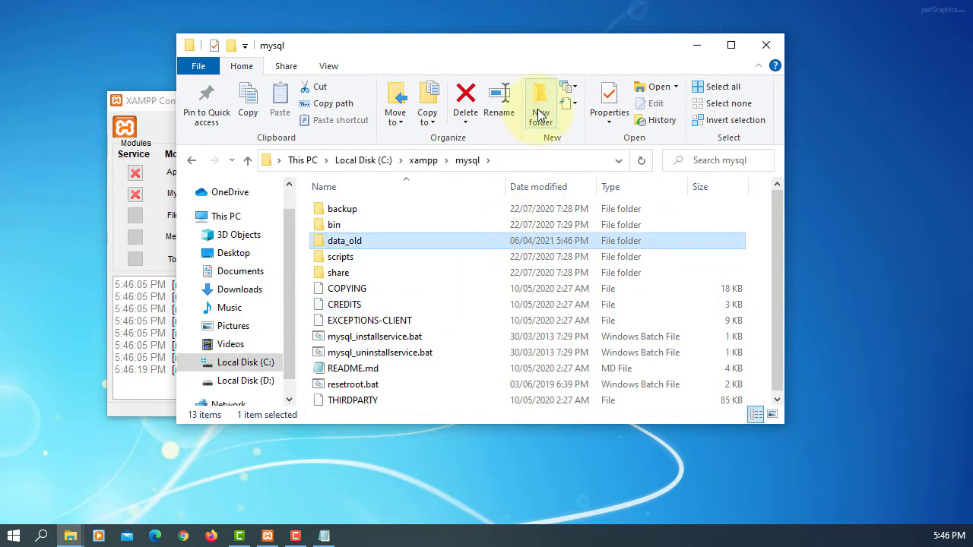
pyautogui.click(541, 99)
pyautogui.write('data')
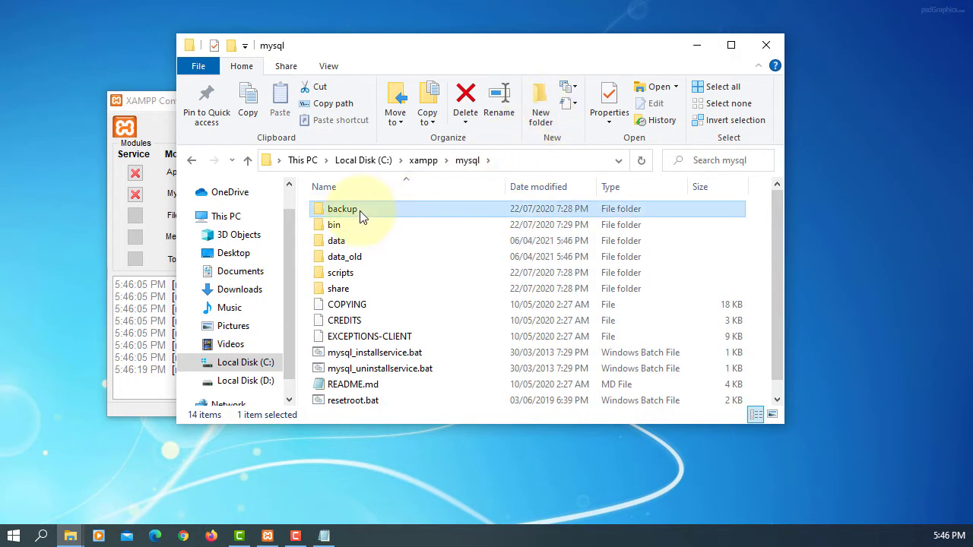
# Copy everything from mysql\backup into the new data folder, then return to mysql
pyautogui.doubleClick(342, 208)
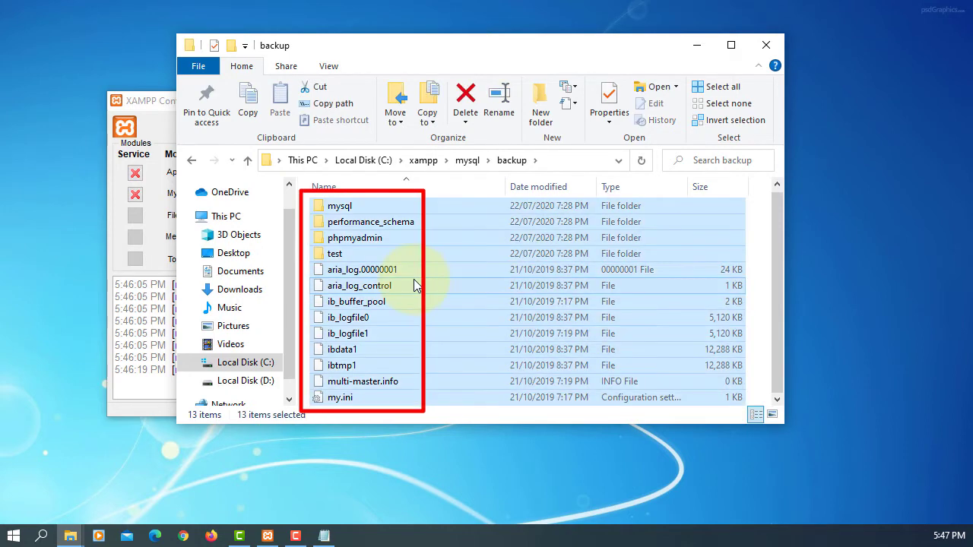
pyautogui.rightClick(415, 287)
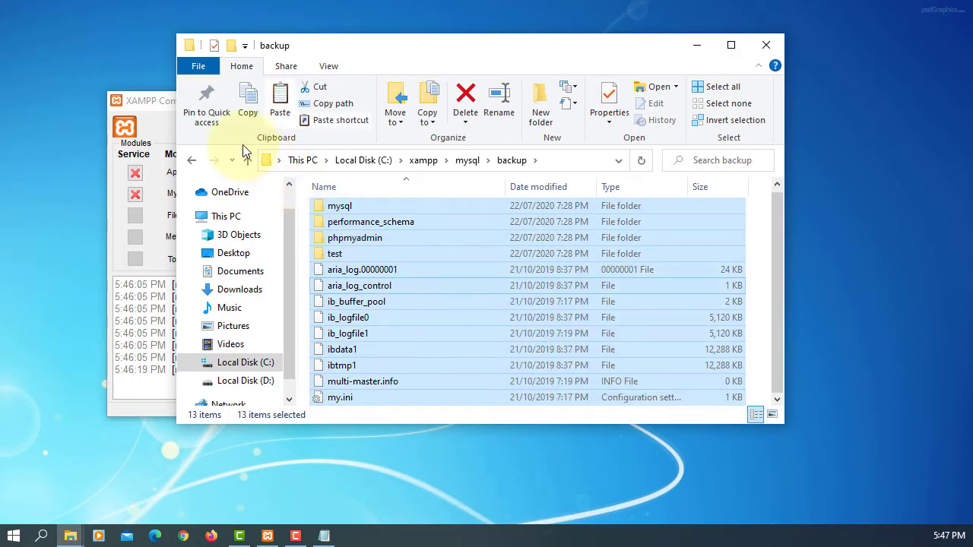
pyautogui.click(248, 160)
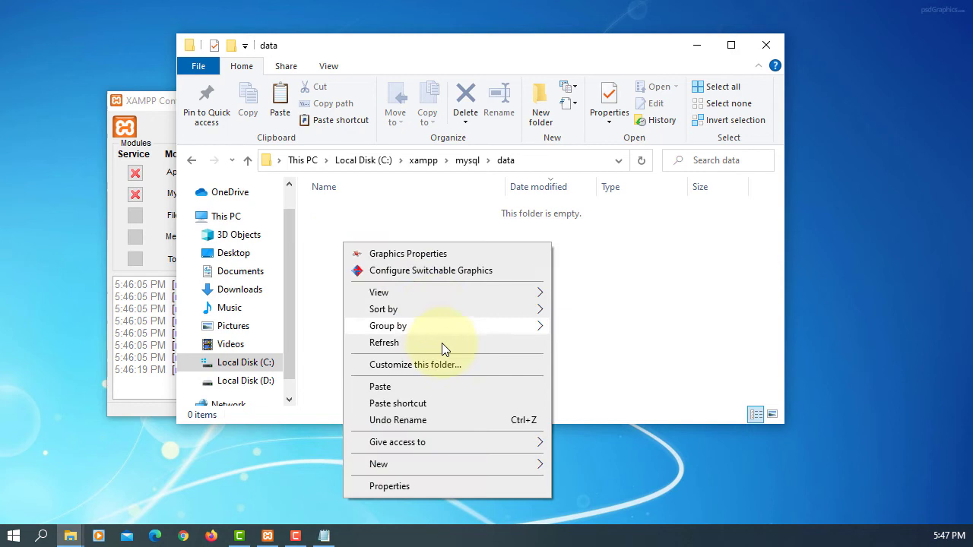
pyautogui.click(380, 386)
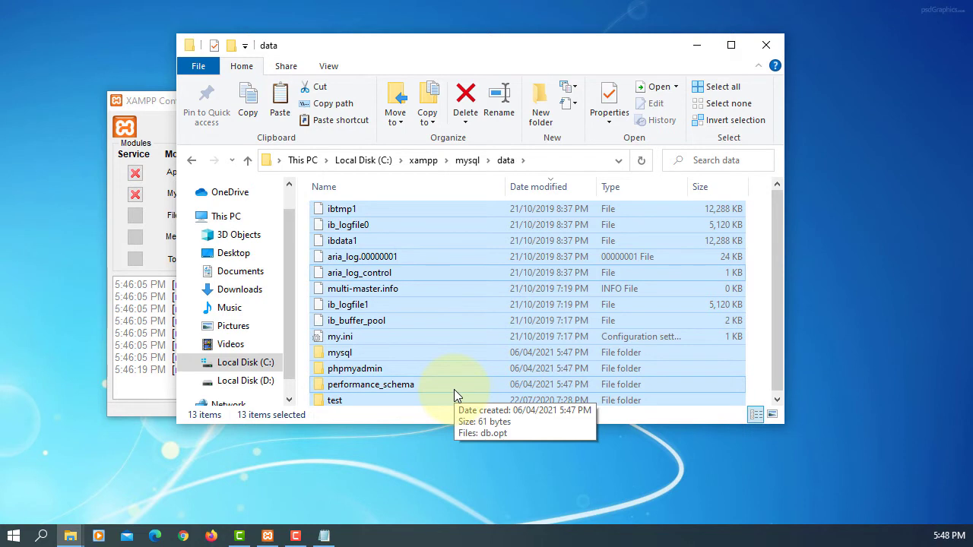
pyautogui.moveTo(446, 369)
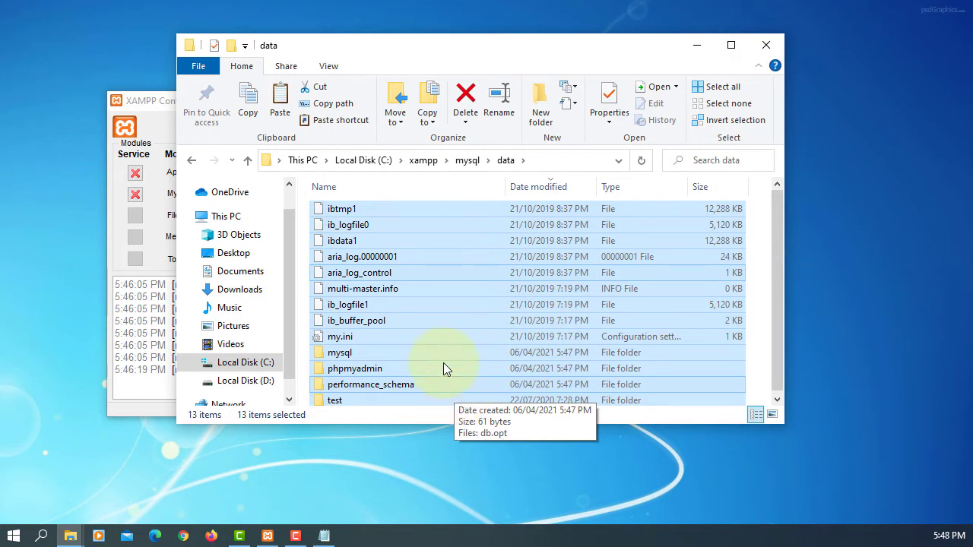
pyautogui.click(247, 161)
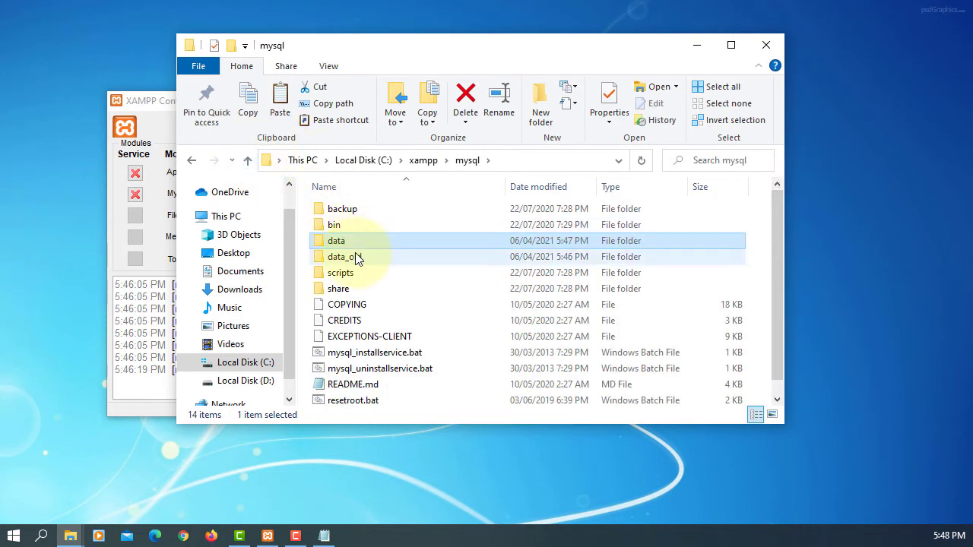
# Copy the test and wp folders from data_old into data, replacing existing files
pyautogui.doubleClick(344, 256)
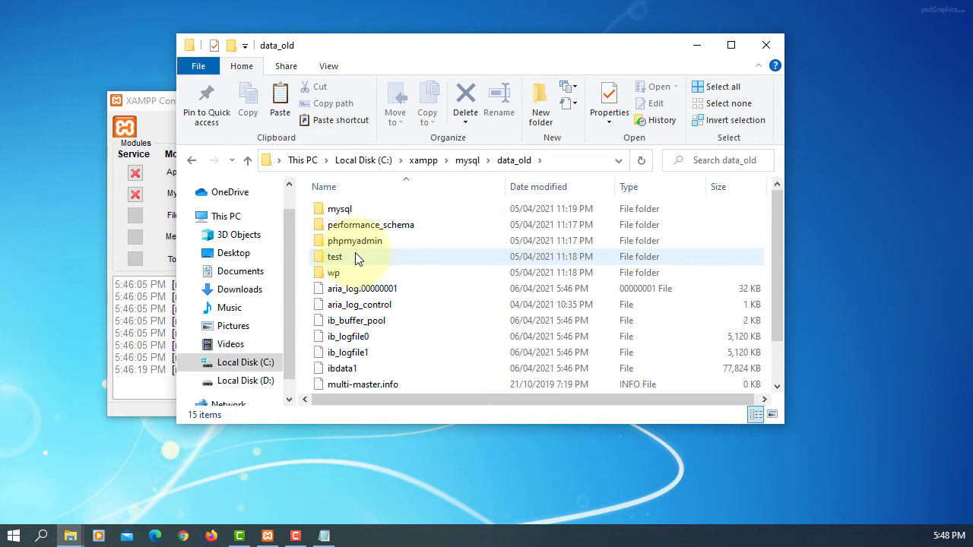
pyautogui.click(334, 256)
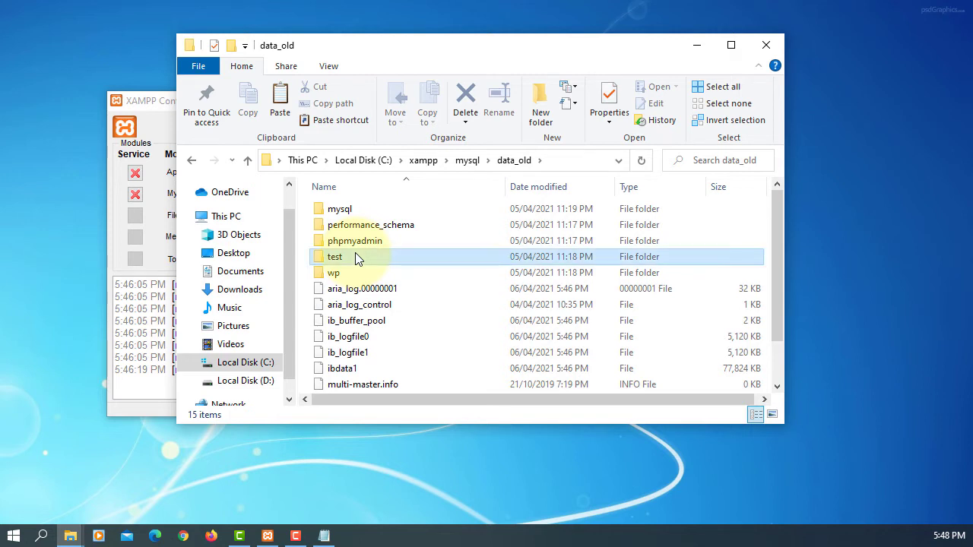
pyautogui.click(334, 272)
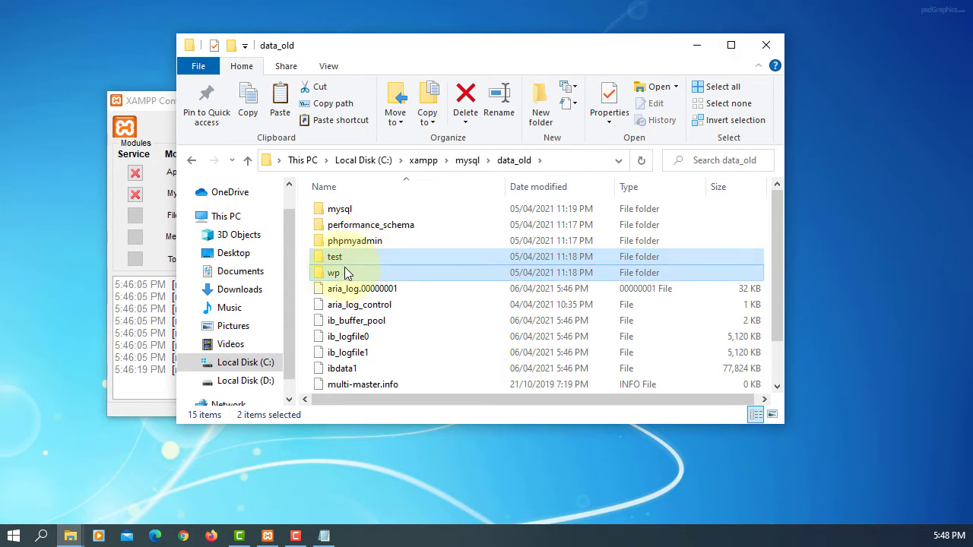
pyautogui.moveTo(353, 272)
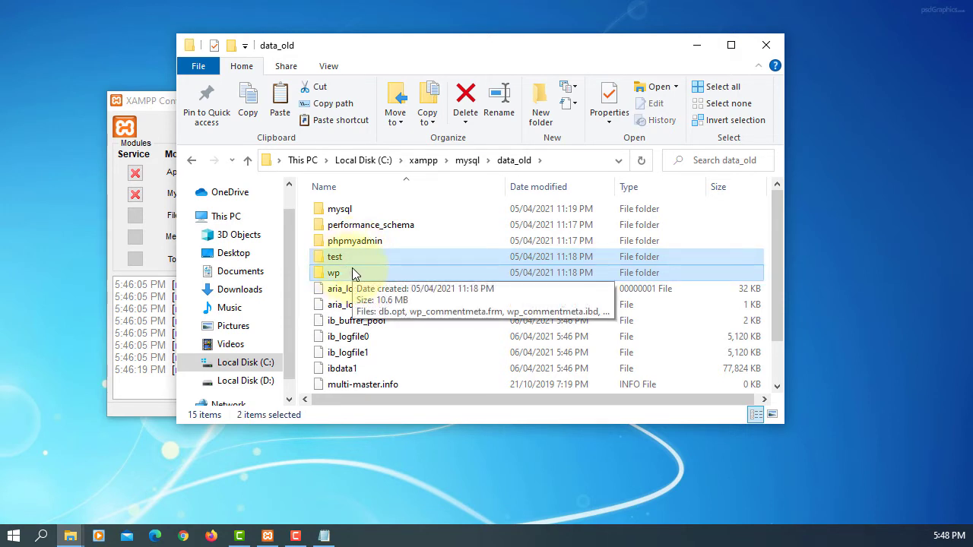
pyautogui.rightClick(335, 273)
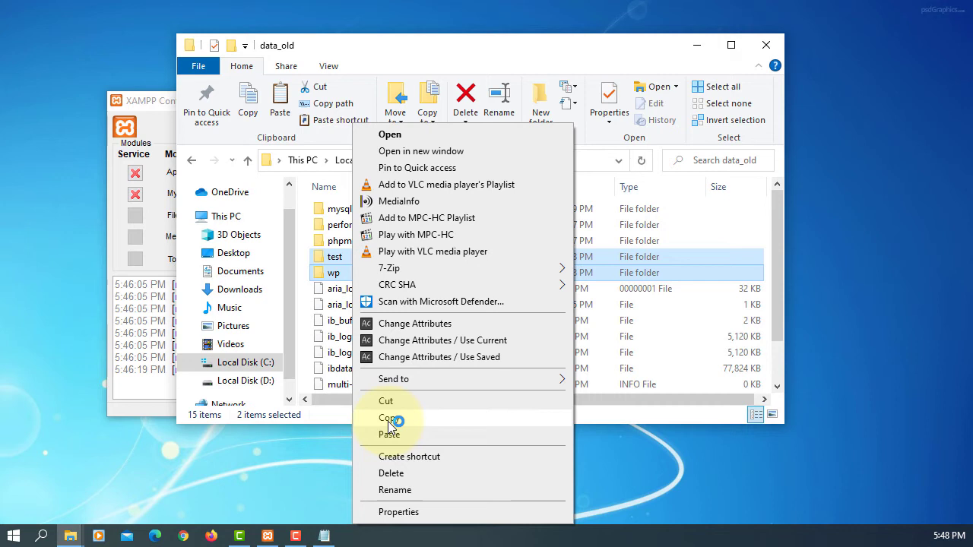
pyautogui.click(388, 417)
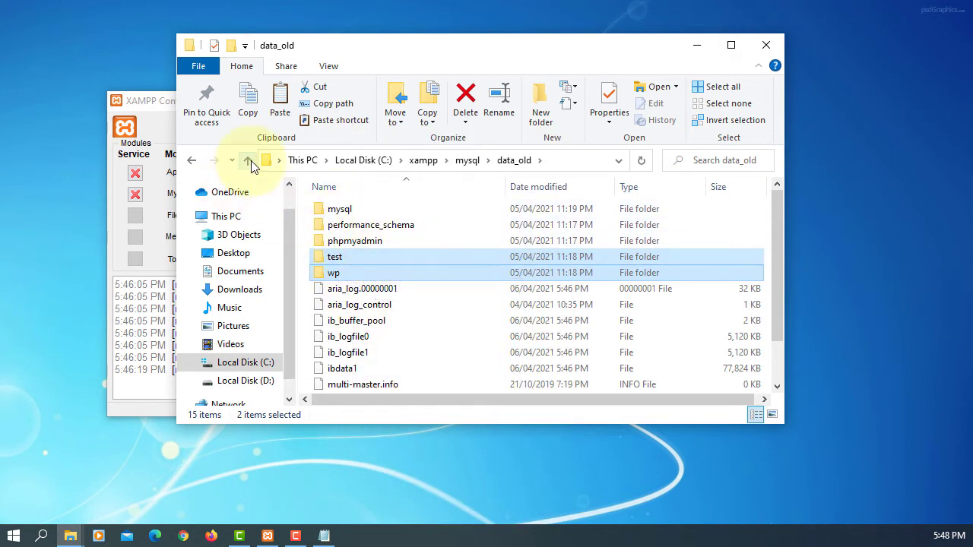
pyautogui.click(248, 160)
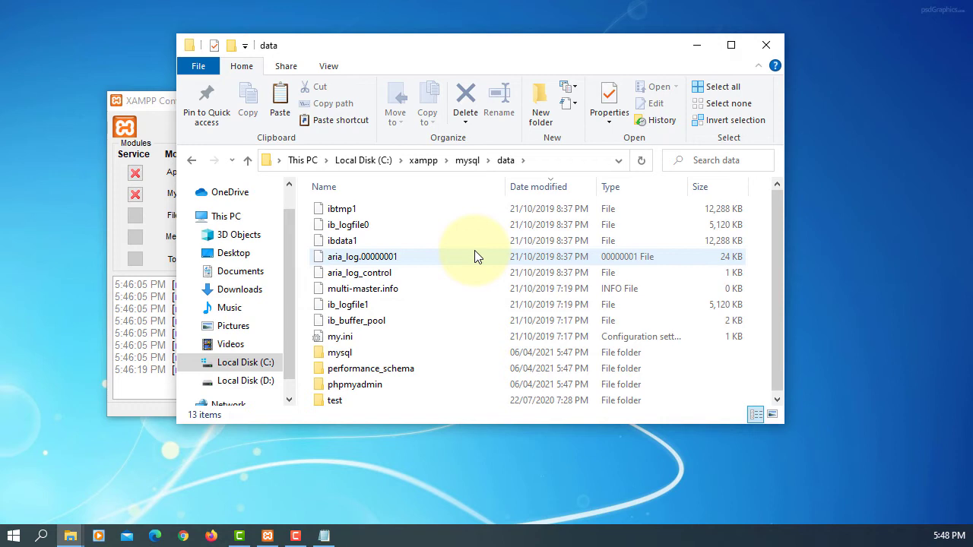
pyautogui.rightClick(475, 257)
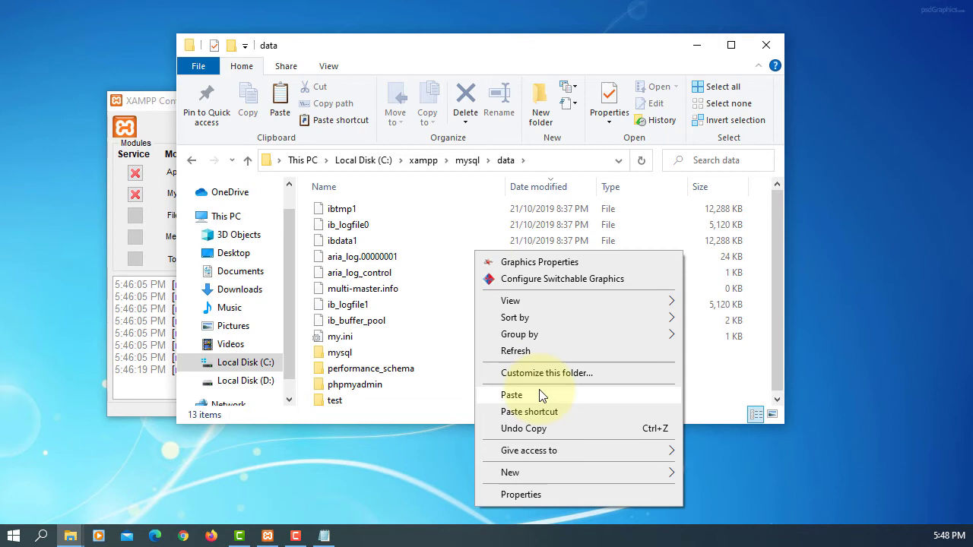
pyautogui.click(512, 395)
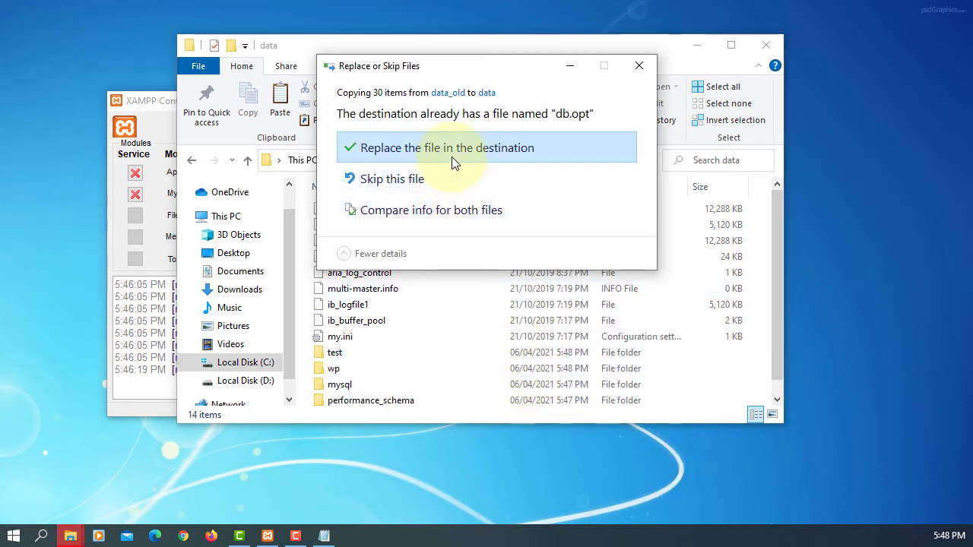
pyautogui.click(447, 148)
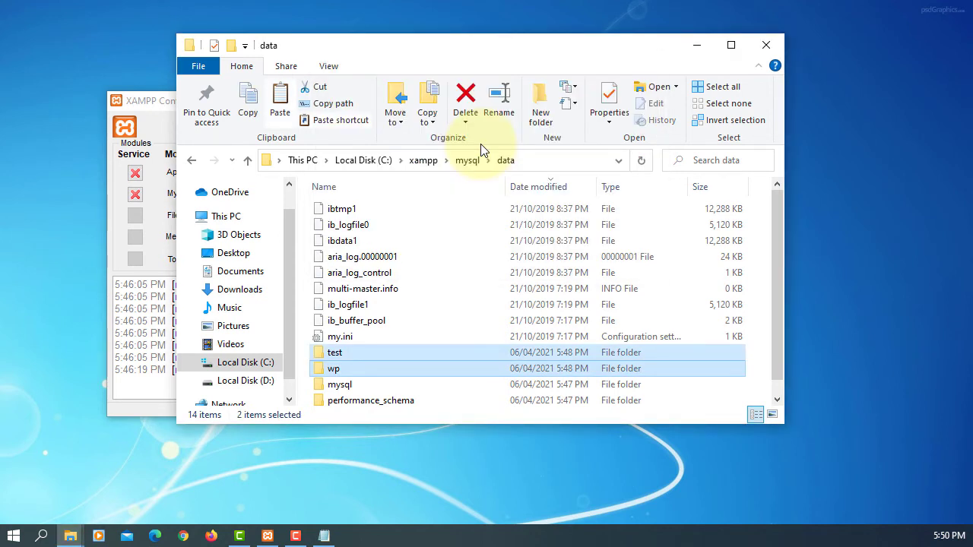
pyautogui.moveTo(247, 161)
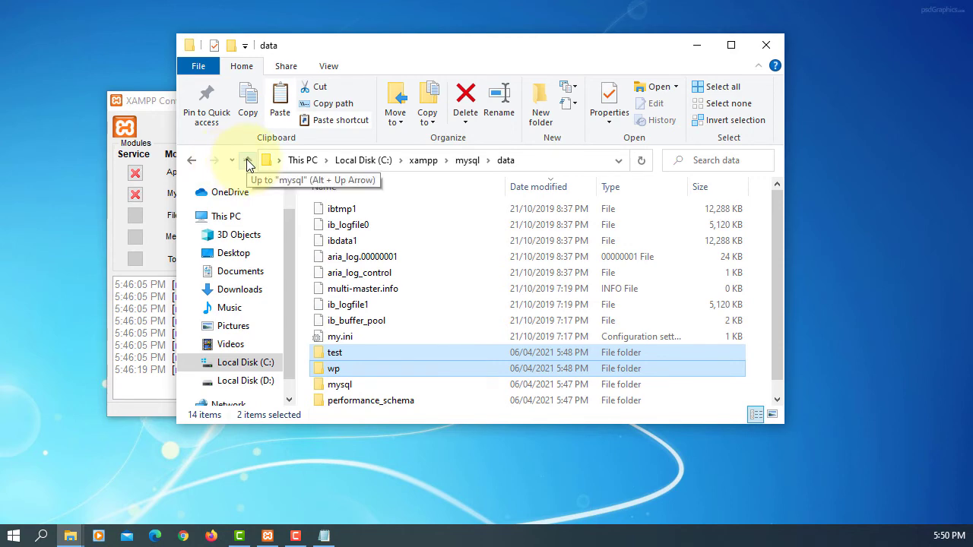
pyautogui.click(247, 159)
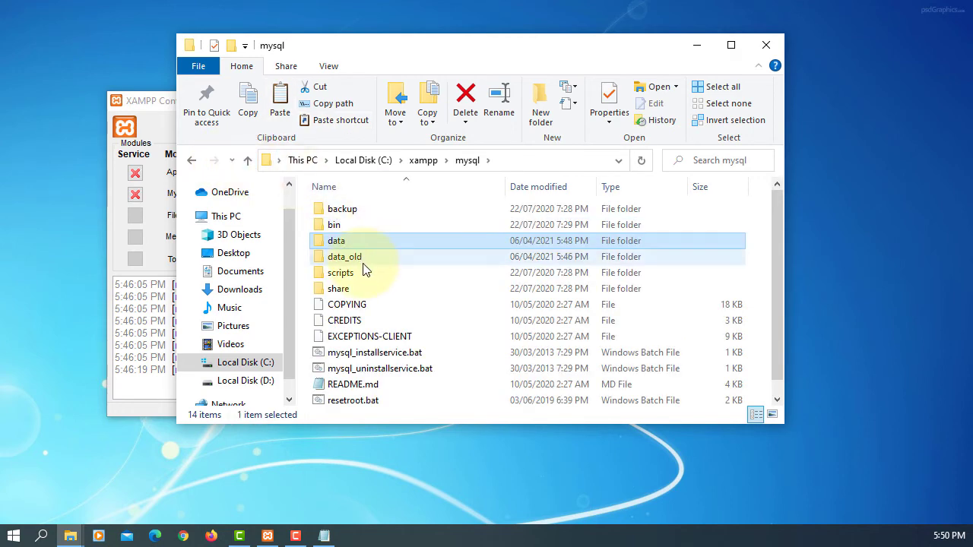
# Copy the old ibdata1 file from data_old into the data folder
pyautogui.doubleClick(345, 257)
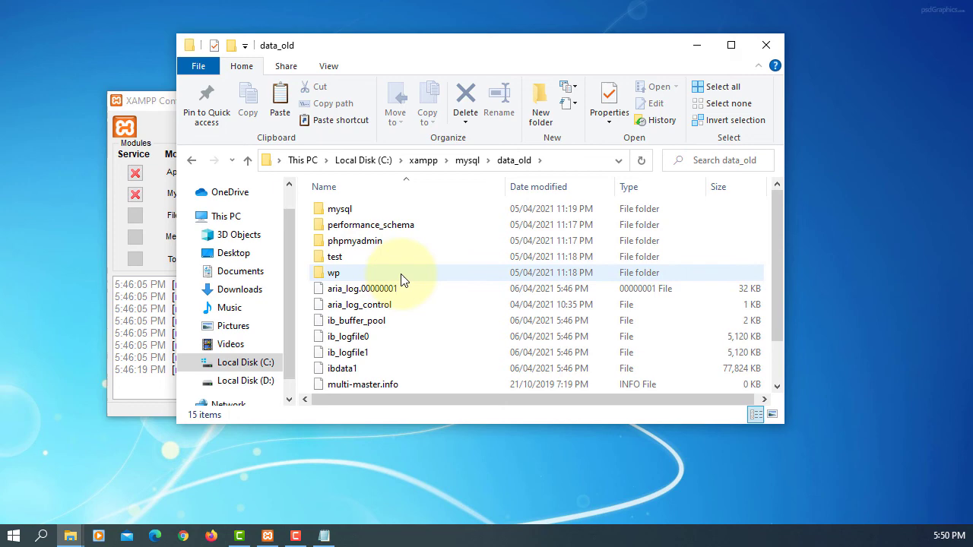
pyautogui.rightClick(453, 422)
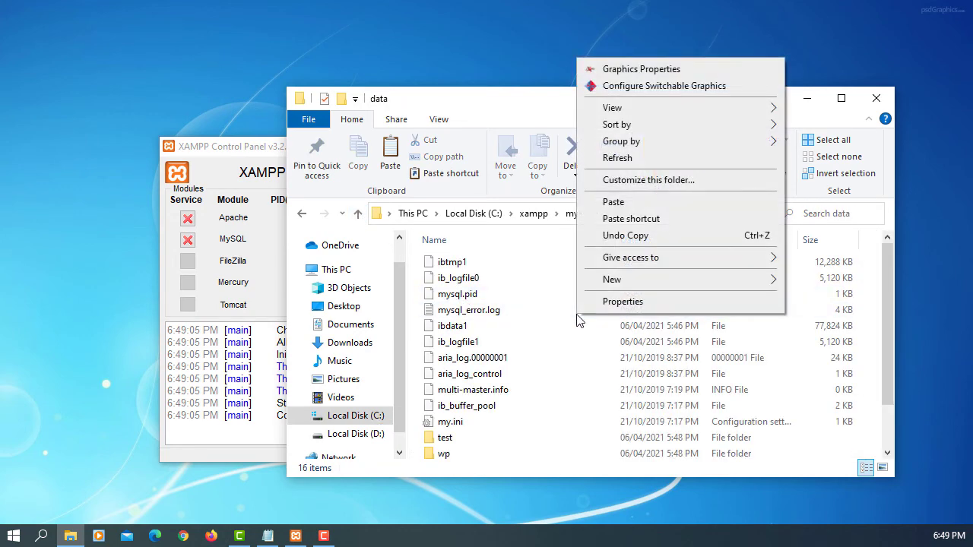
pyautogui.click(613, 201)
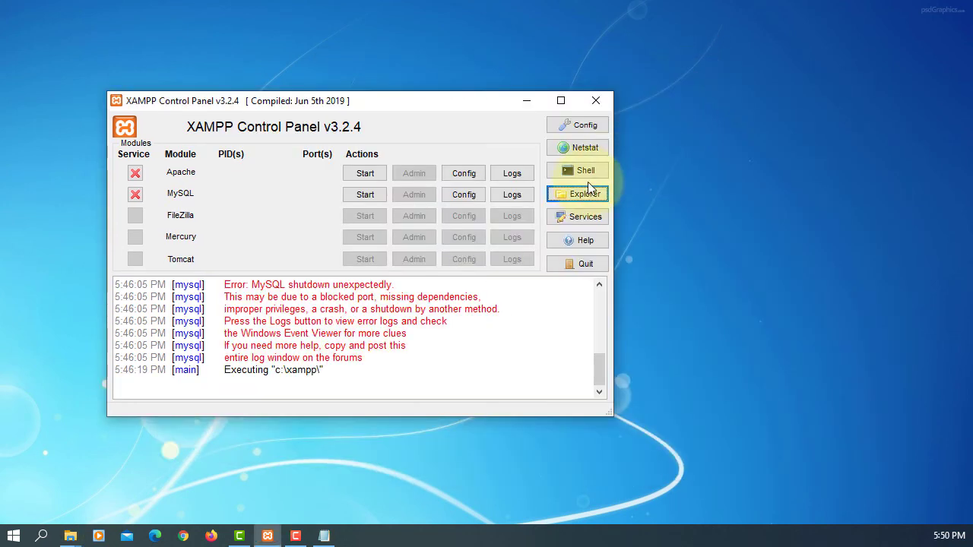
# Start MySQL, stop it, and start it again, confirming it runs on port 3306
pyautogui.click(364, 194)
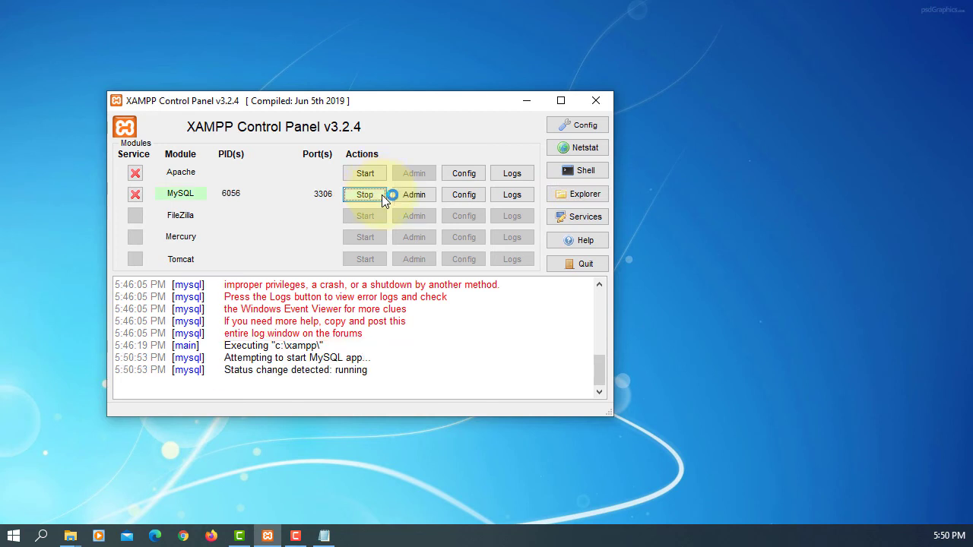
pyautogui.click(365, 194)
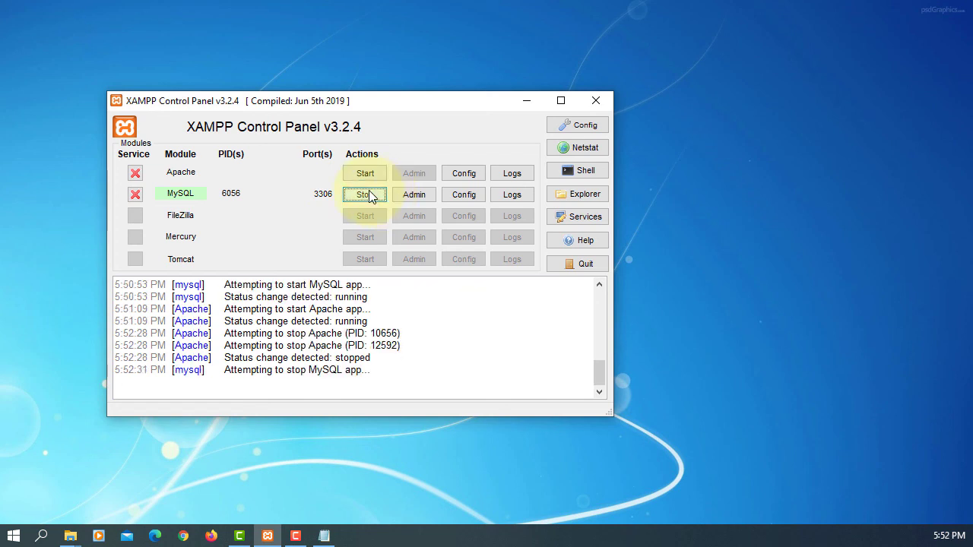
pyautogui.click(365, 195)
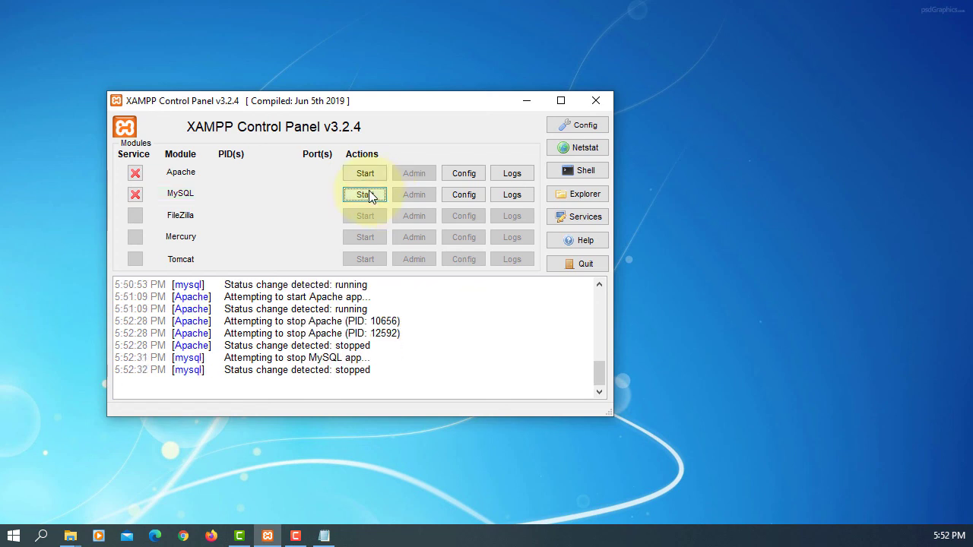
pyautogui.click(364, 194)
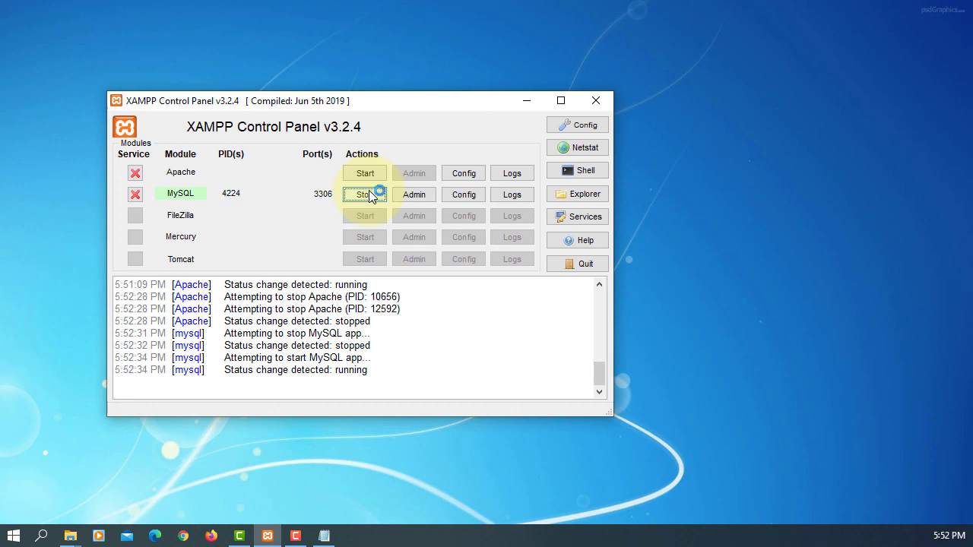